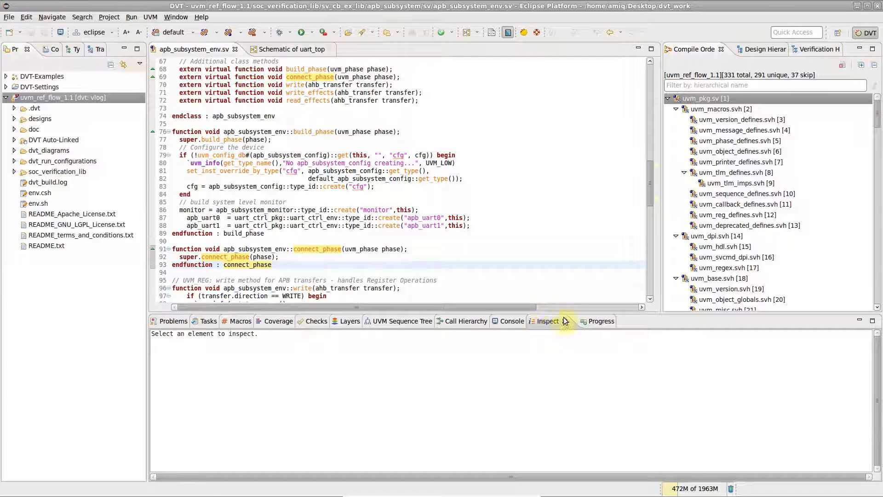
mouse_move(545, 321)
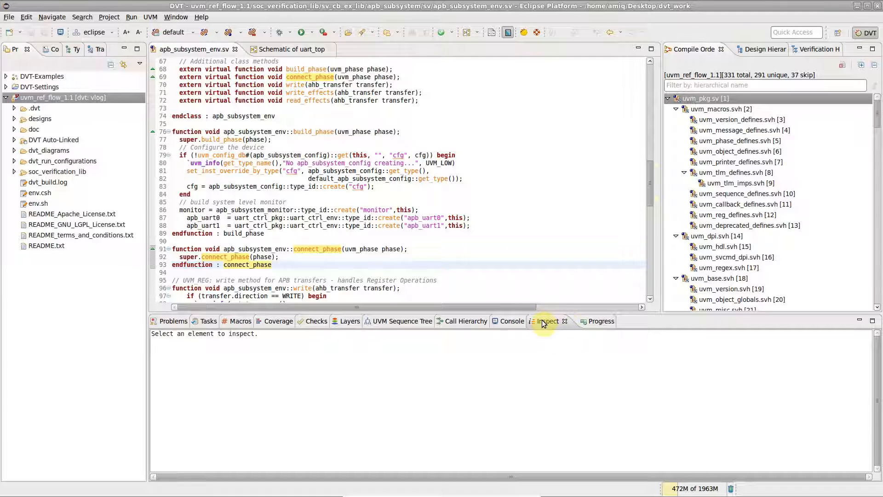
Close the empty Inspect view so the Problems list fills the bottom panel.
click(172, 320)
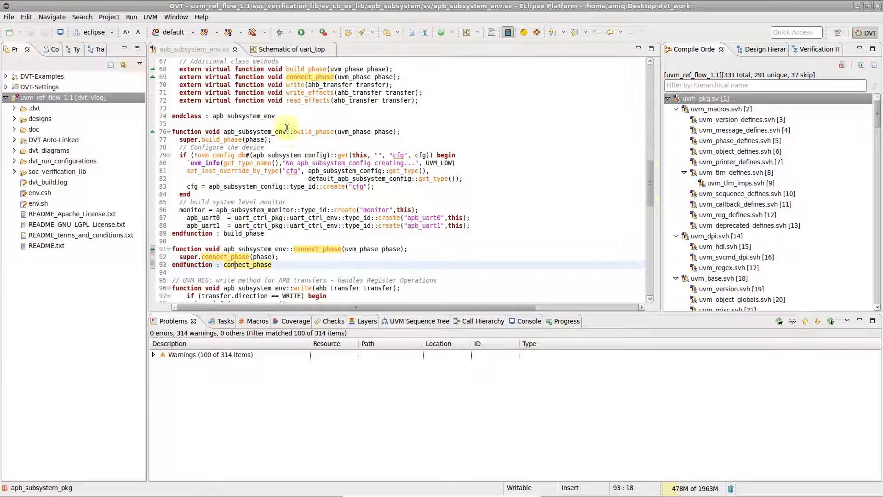
Reopen the Inspect view via Window > Show View > Other..., selecting it under the DVT folder.
click(176, 17)
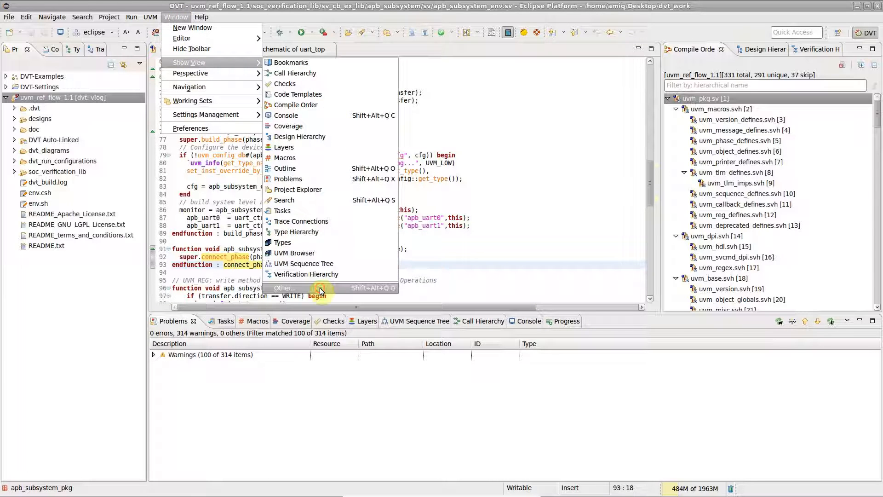
click(284, 288)
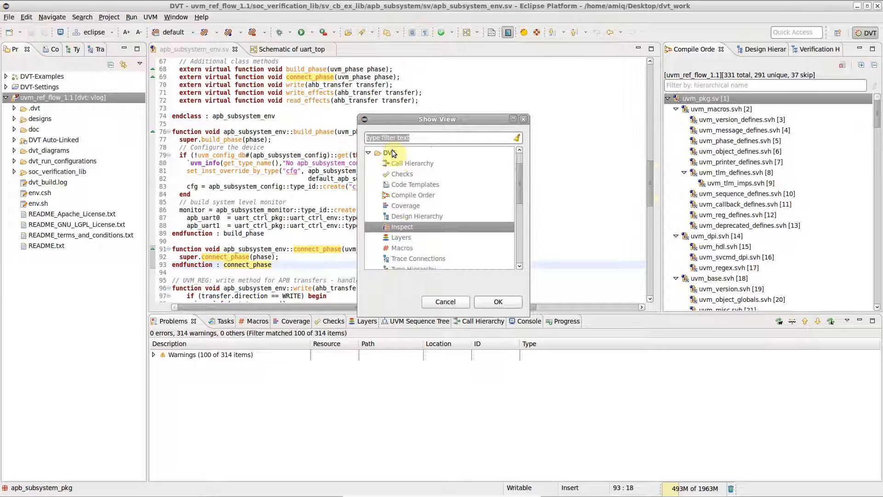
click(498, 301)
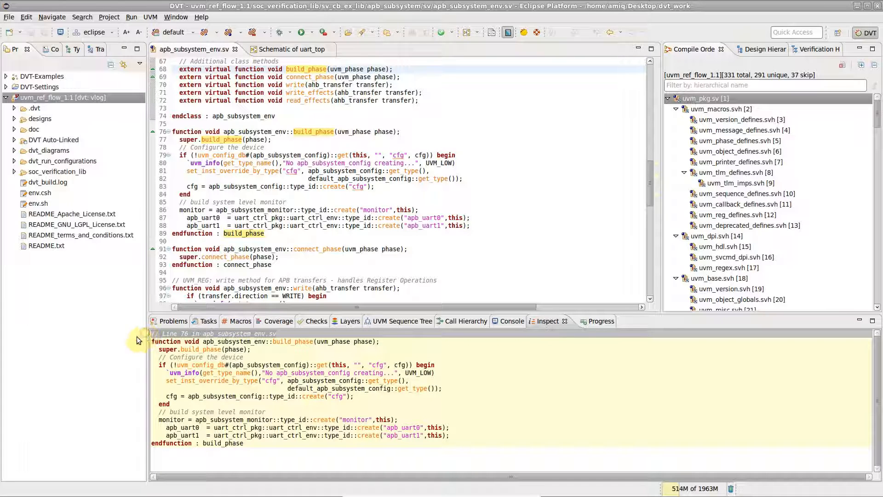
mouse_move(143, 347)
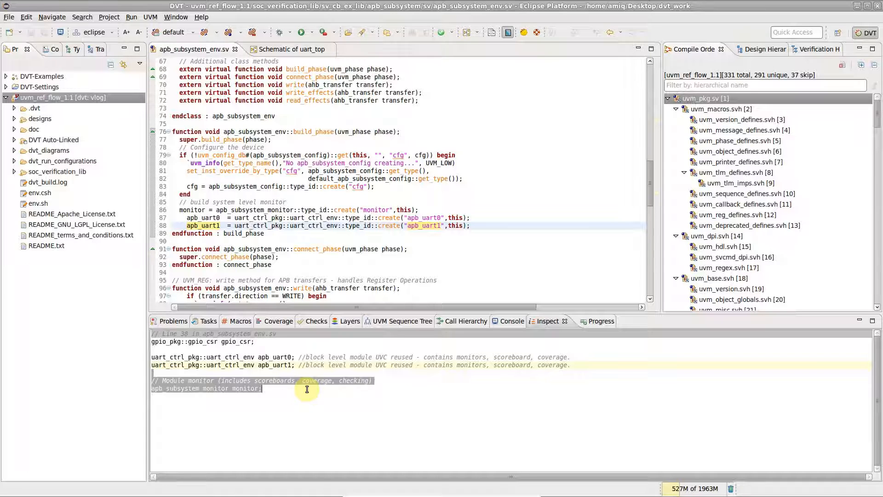
Select the apb_uart1 name in the inspected code, then move to the Verification Hierarchy.
double_click(272, 364)
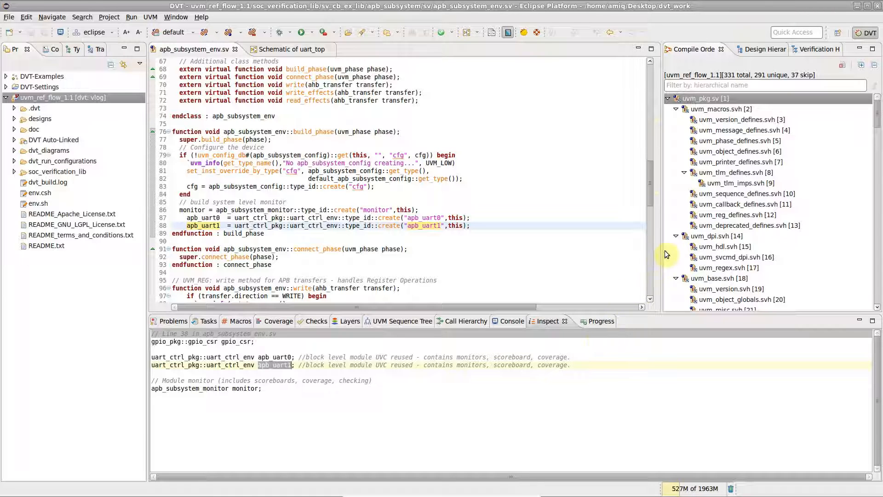
click(741, 193)
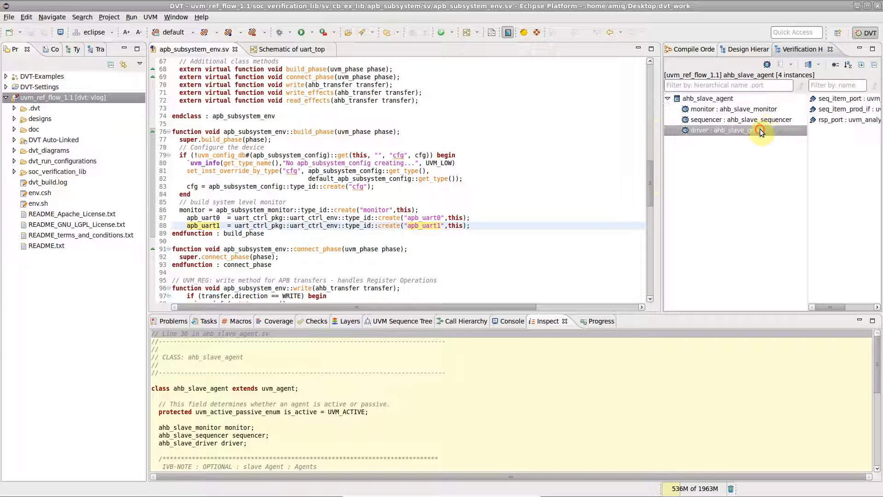
Inspect the ahb_slave_driver instance from the hierarchy, then bring up the uart_top schematic.
click(831, 119)
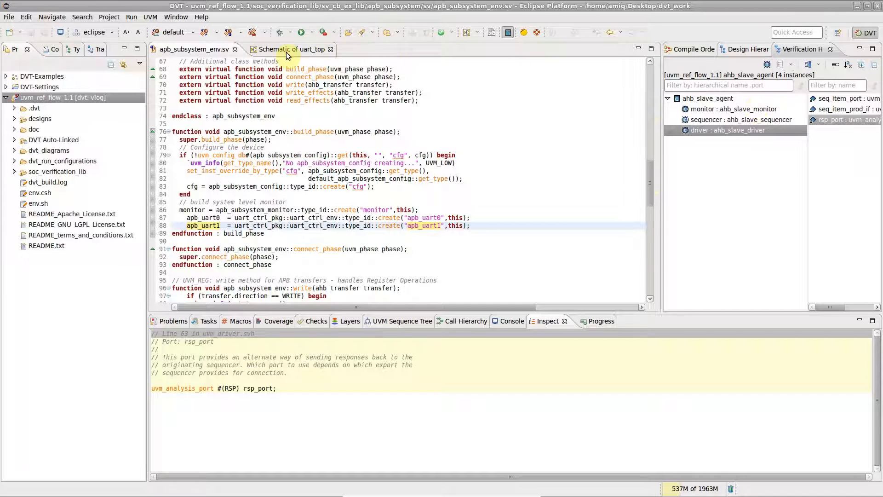
click(285, 48)
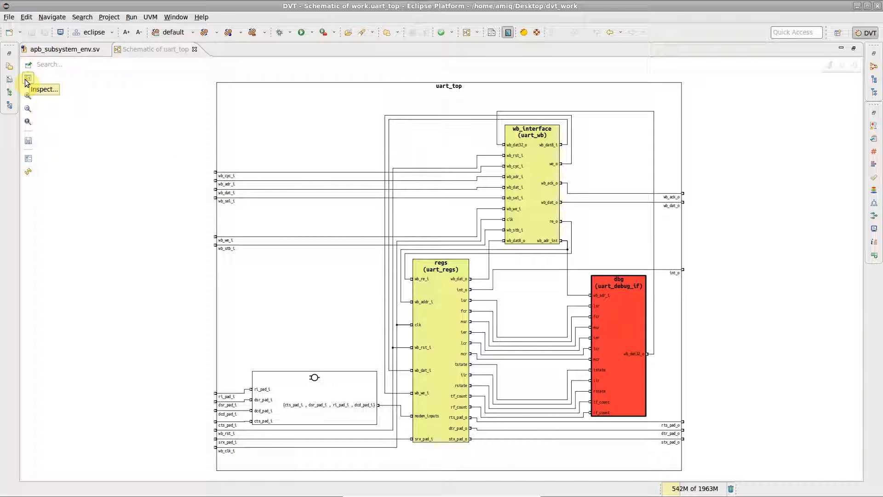
Show the Inspect panel placement options: Hidden, Vertical, Horizontal, Automatic.
click(28, 77)
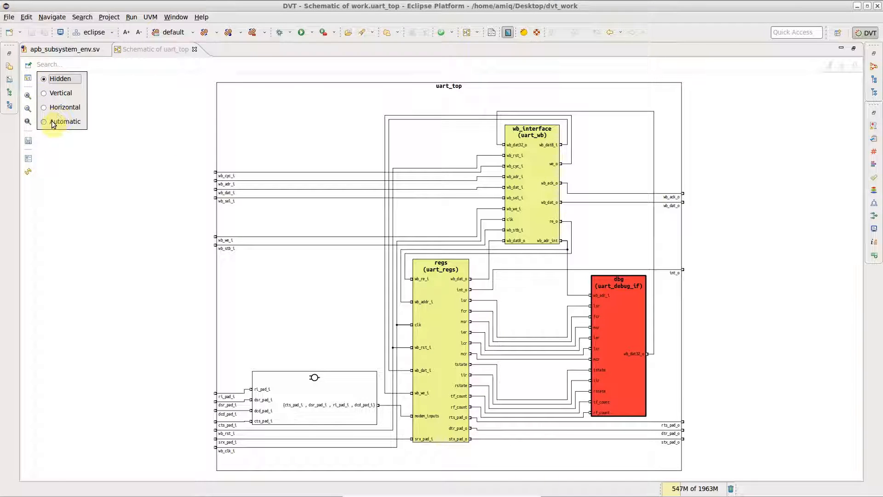